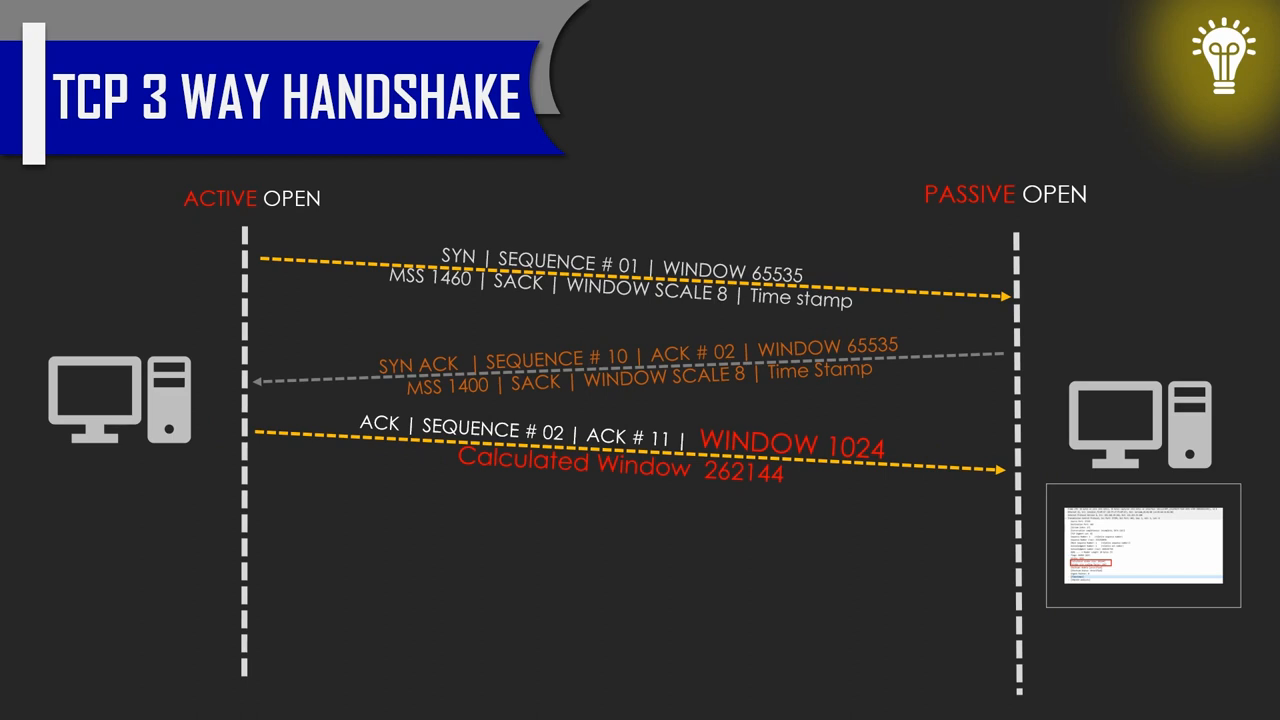
- Advance the slide to zoom into the capture: Window 1024, scaling 256, calculated 262144
{"action": "left_click", "coordinate": [1142, 545]}
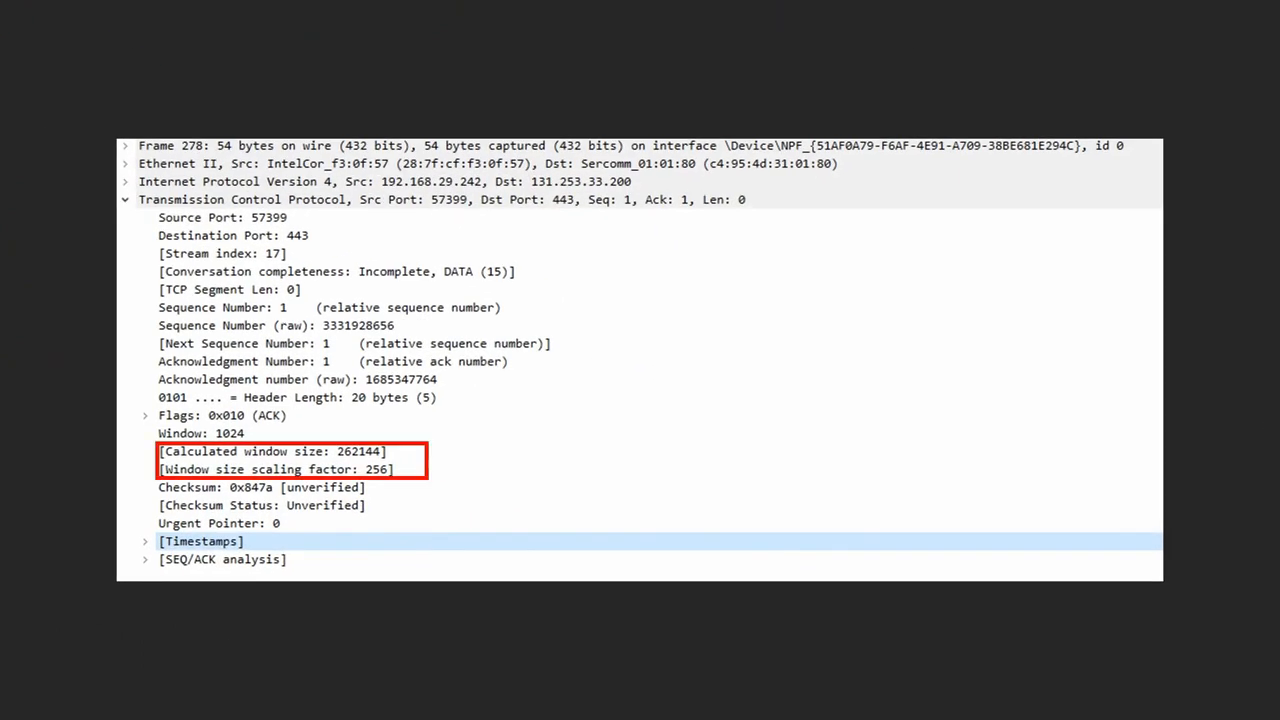